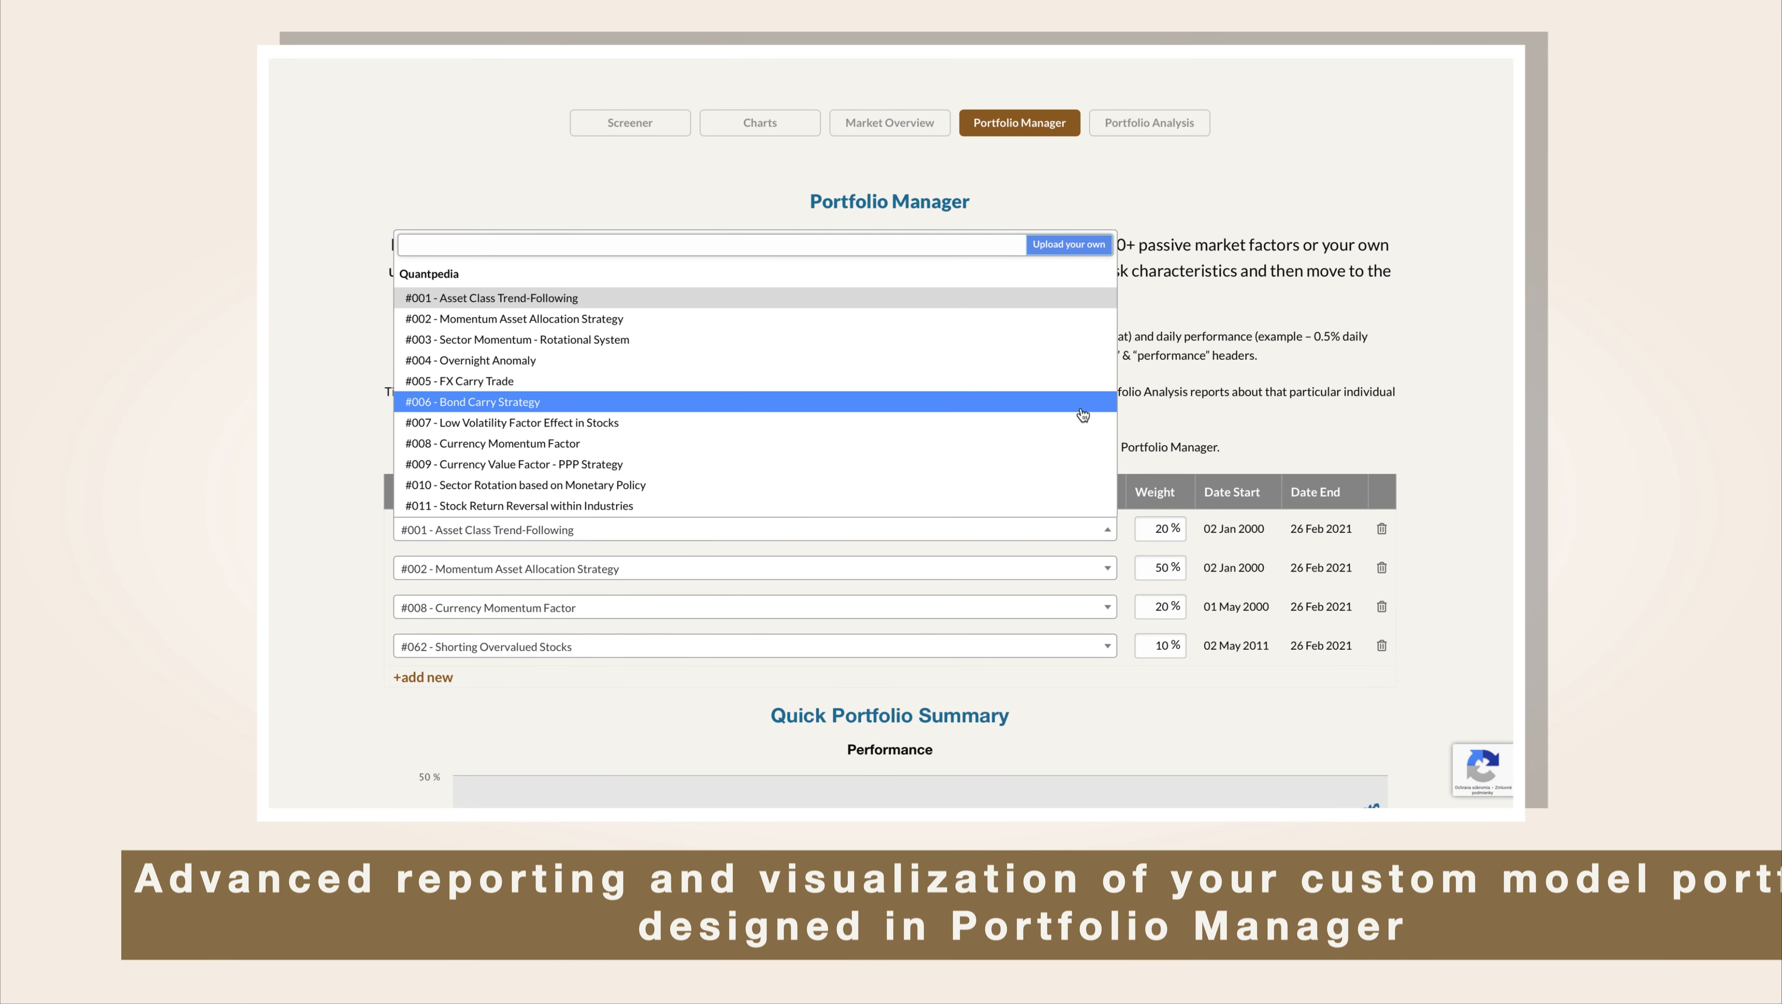
pyautogui.scroll(-3)
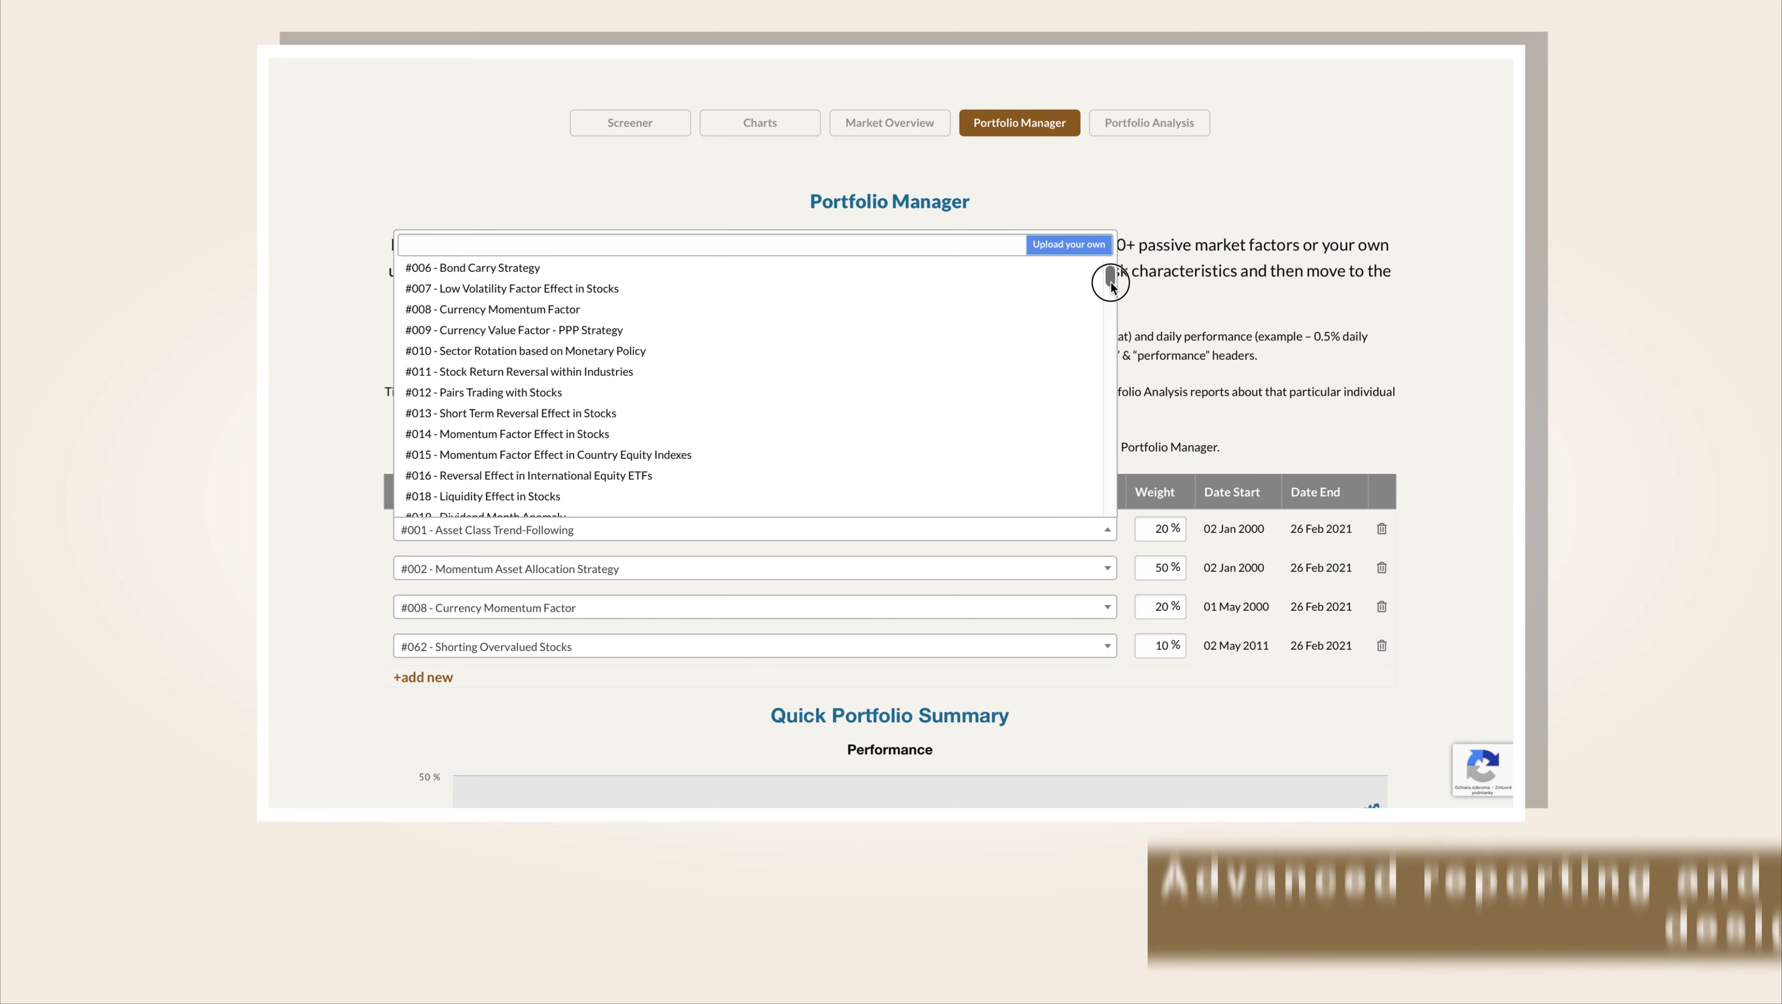
pyautogui.scroll(-3)
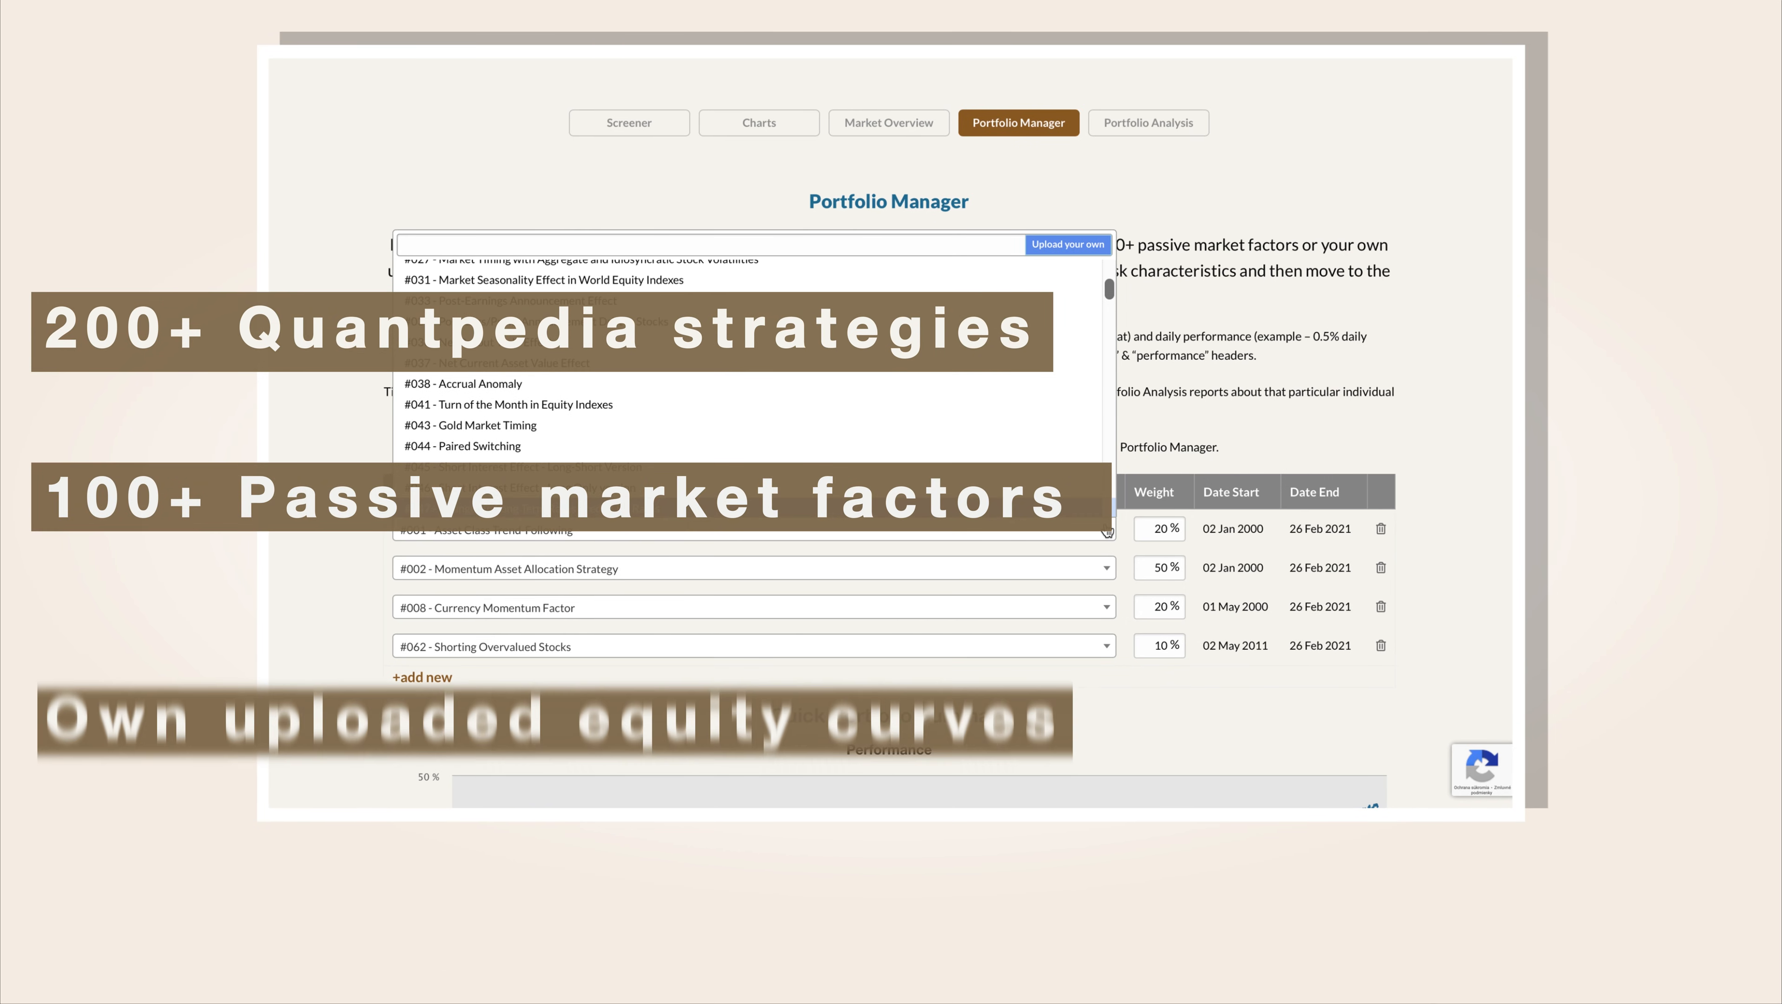
pyautogui.scroll(-3)
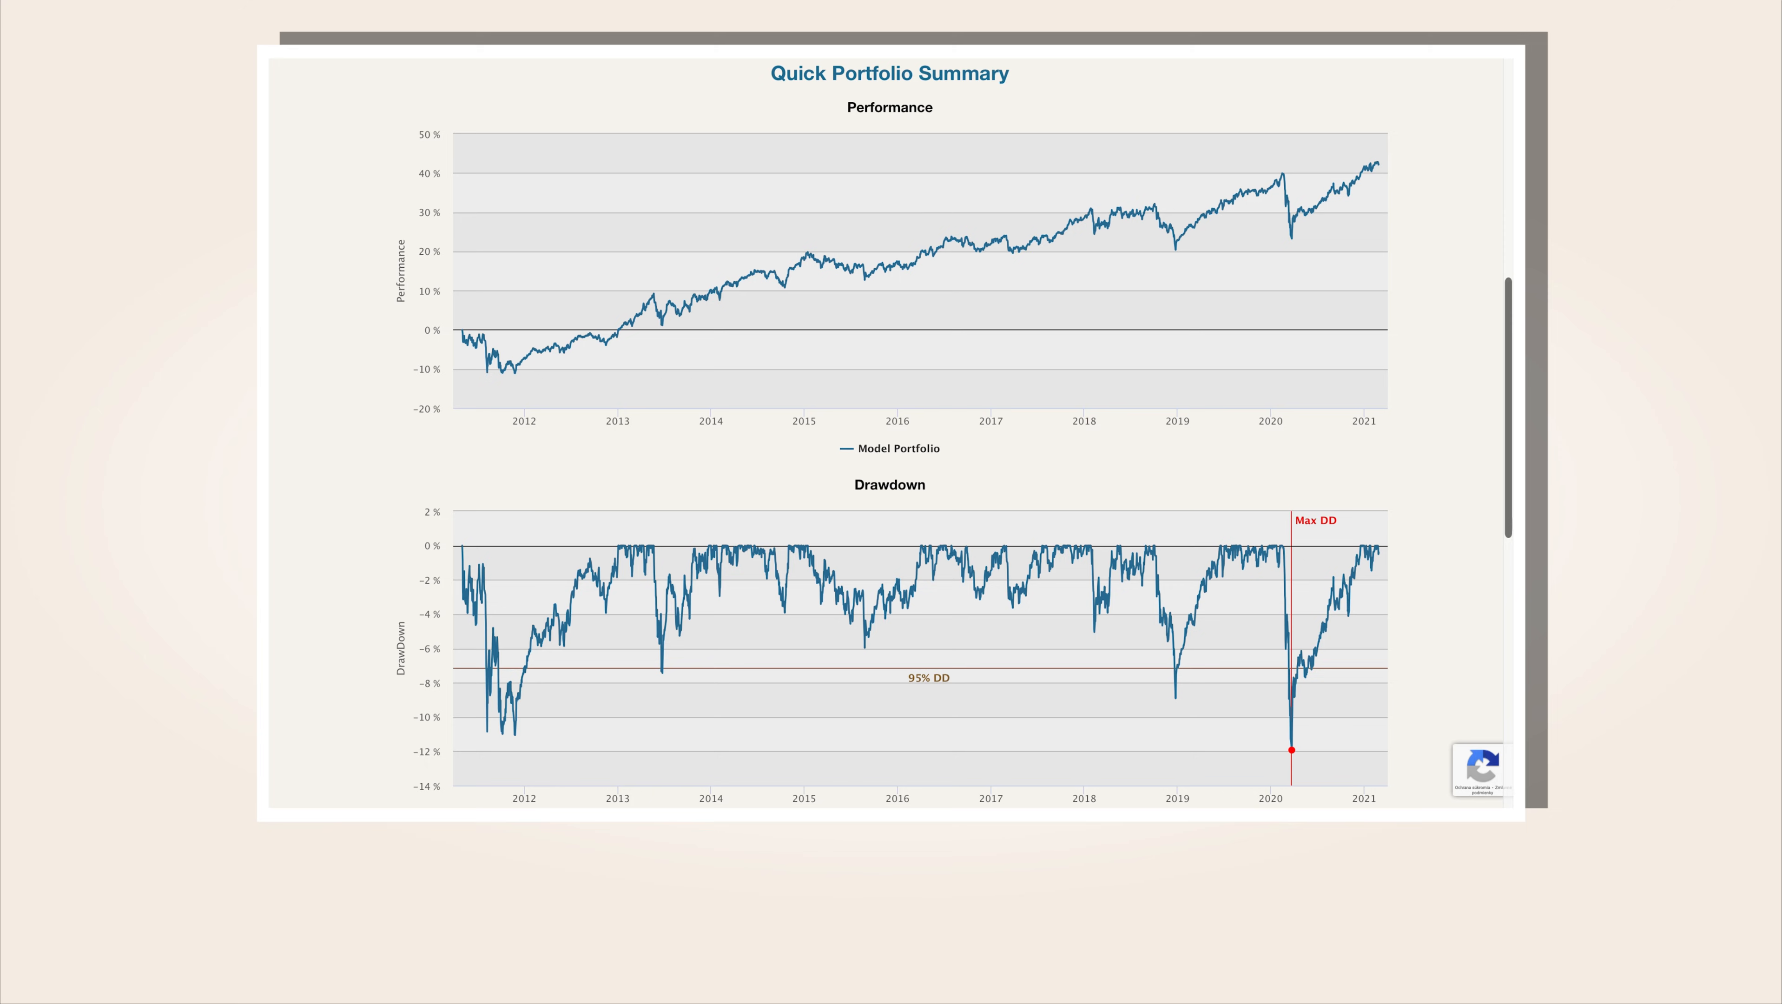
pyautogui.scroll(-3)
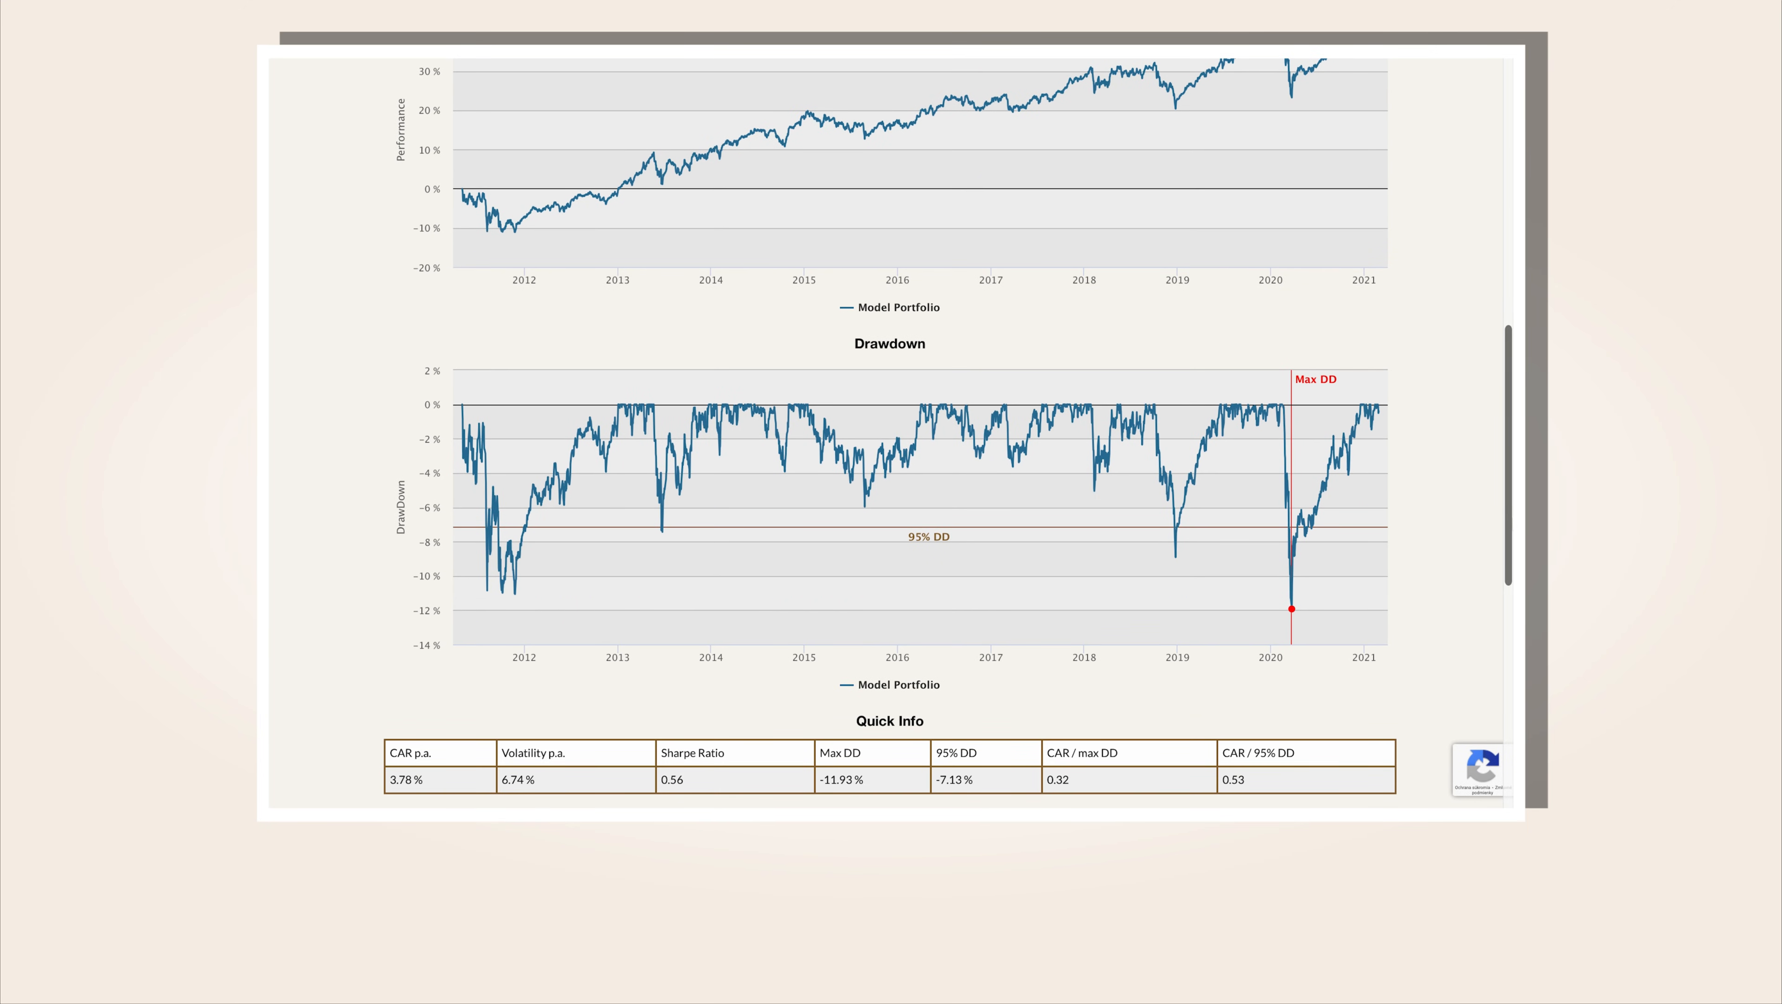